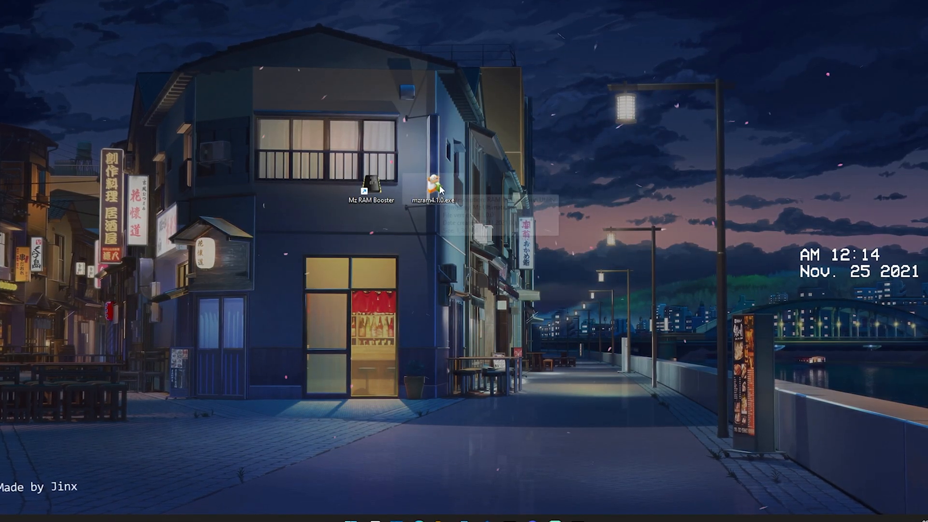
- Launch the mzram4.1.0.exe installer and choose English as the setup language
{"action": "double_click", "coordinate": [433, 185]}
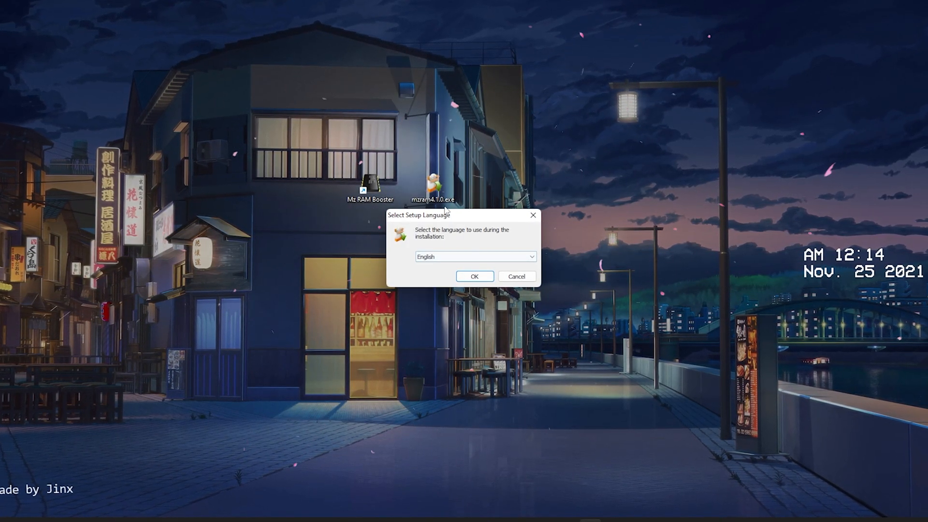
{"action": "left_click", "coordinate": [474, 276]}
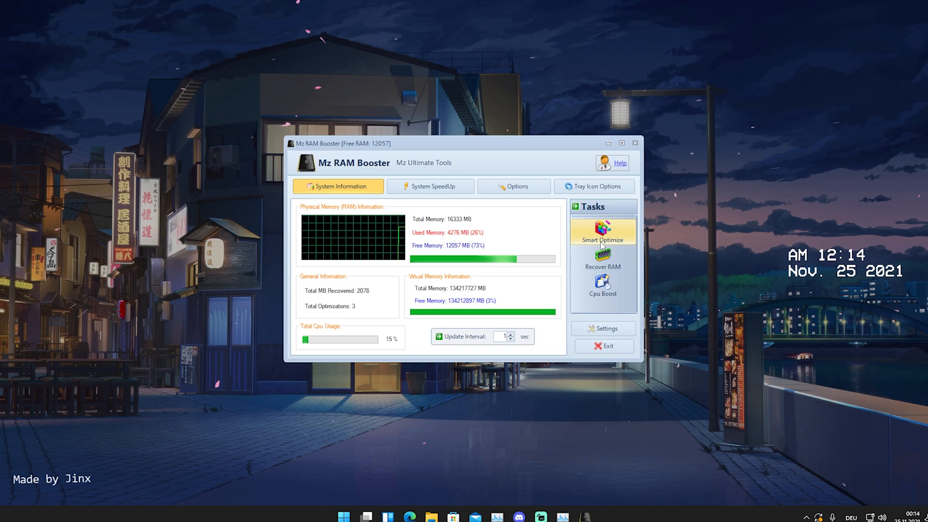
- Run Smart Optimize to free memory to 76% free, then view the System SpeedUp tweaks
{"action": "left_click", "coordinate": [603, 234]}
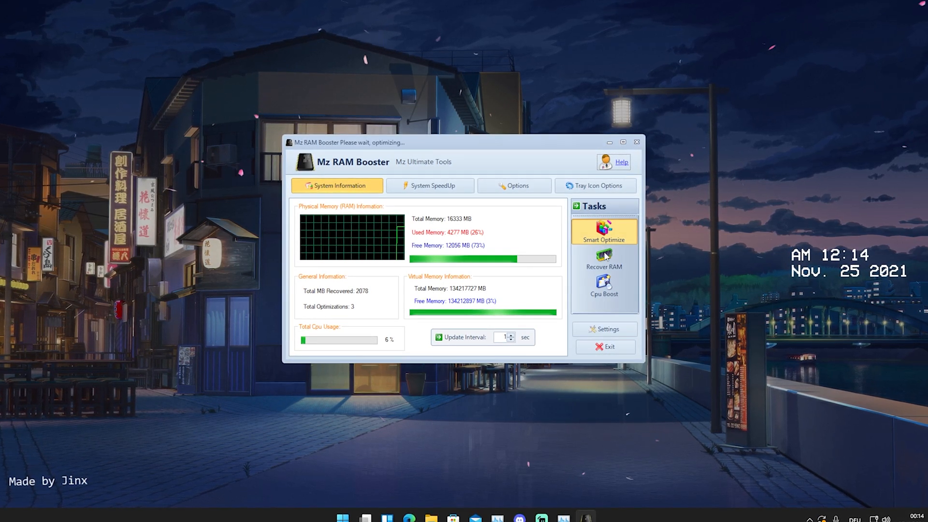
{"action": "left_click", "coordinate": [604, 231]}
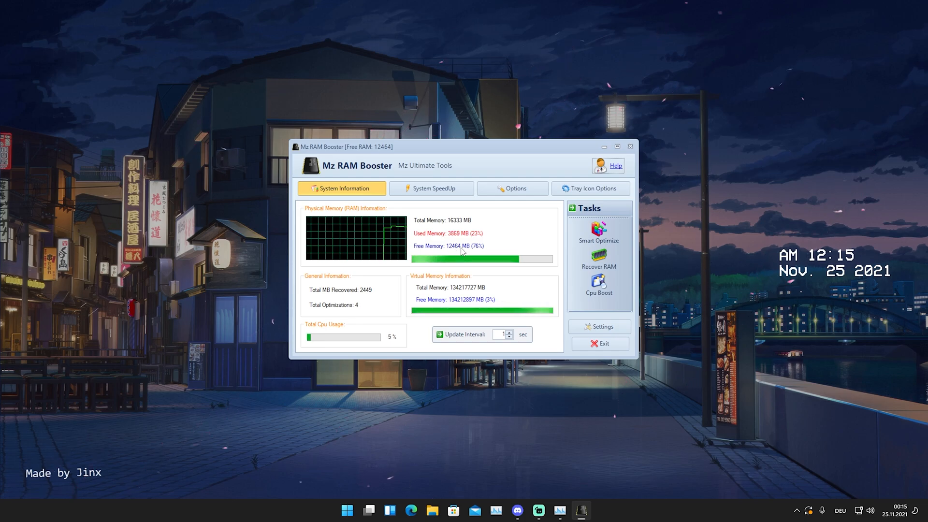
{"action": "left_click", "coordinate": [432, 188]}
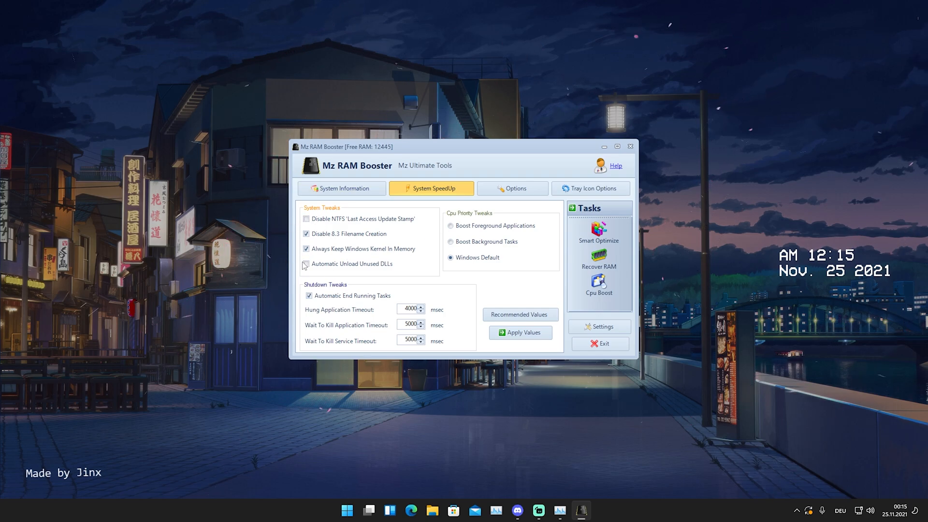
- Enable 'Disable NTFS Last Access Update Stamp' and 'Automatic Unload Unused DLLs', apply, and acknowledge the restart notice
{"action": "left_click", "coordinate": [306, 218]}
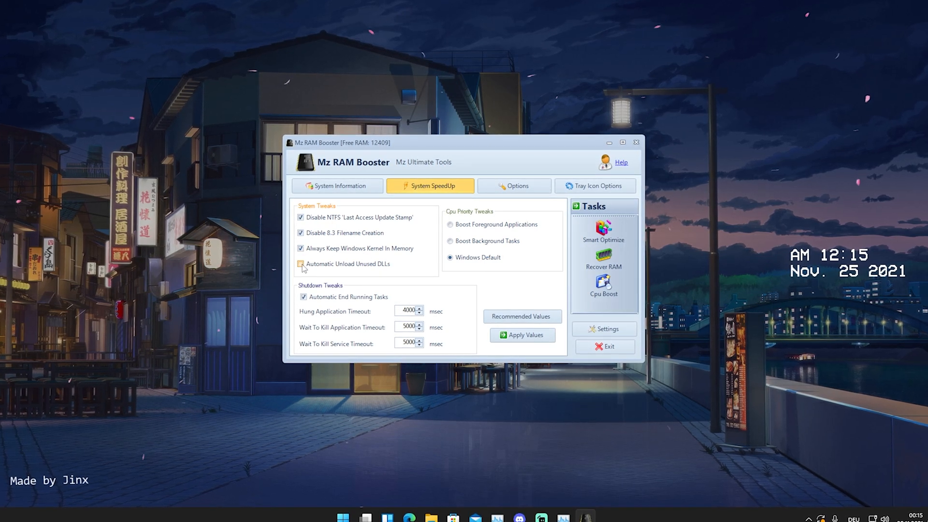
{"action": "left_click", "coordinate": [301, 264]}
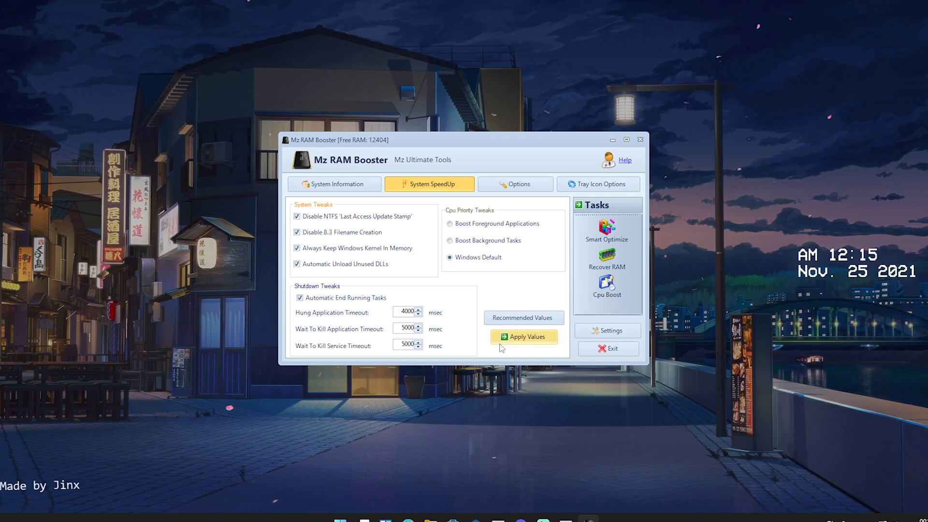
{"action": "left_click", "coordinate": [523, 337]}
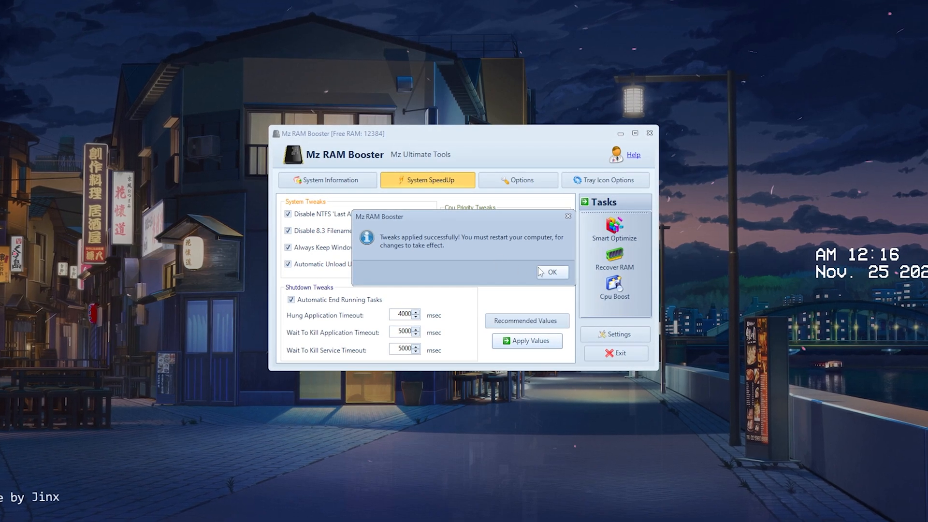
{"action": "left_click", "coordinate": [549, 272]}
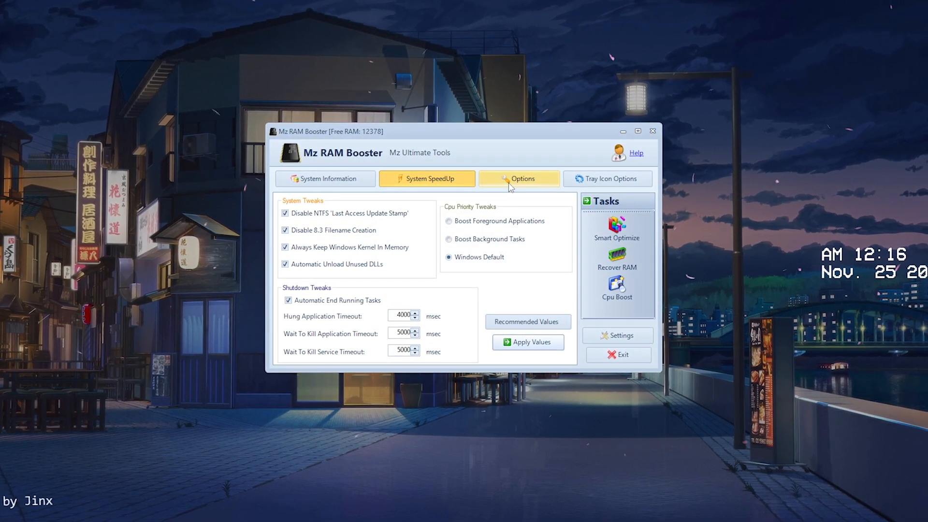
- Auto-optimize below 2500 MB free RAM or under 20% CPU, load at startup, and apply
{"action": "left_click", "coordinate": [518, 178]}
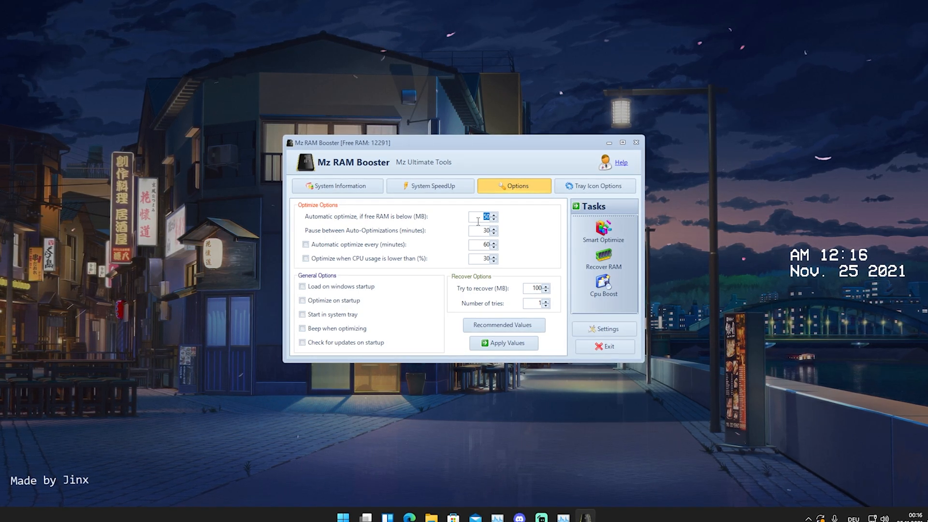
{"action": "mouse_move", "coordinate": [530, 240]}
{"action": "type", "text": "2500"}
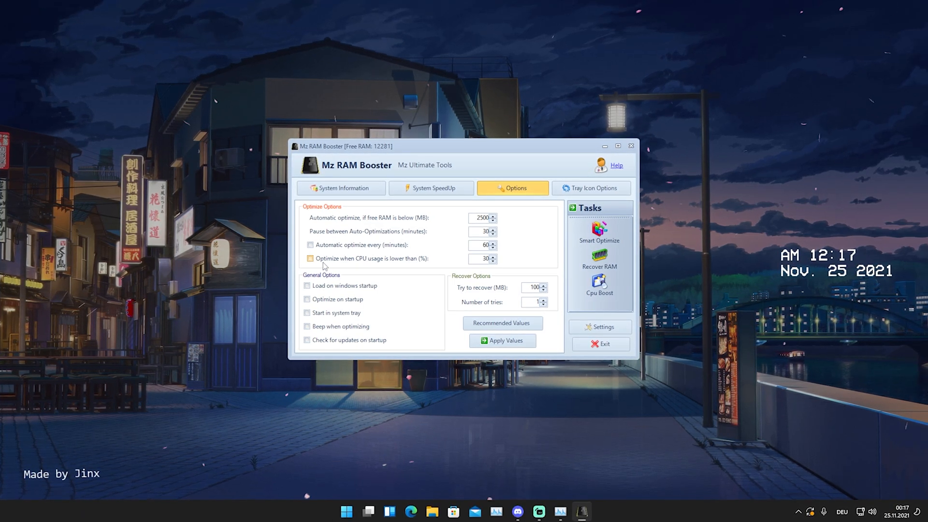
{"action": "left_click", "coordinate": [309, 259]}
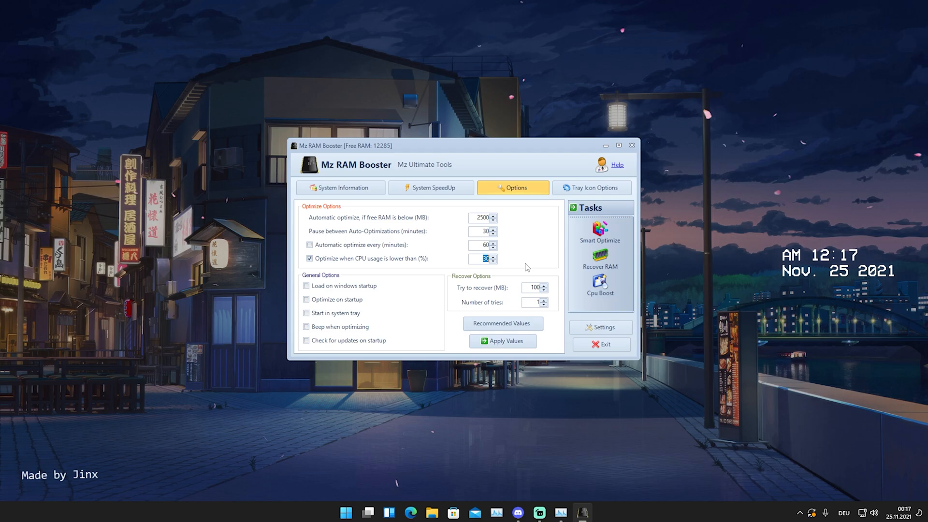
{"action": "left_click", "coordinate": [490, 261]}
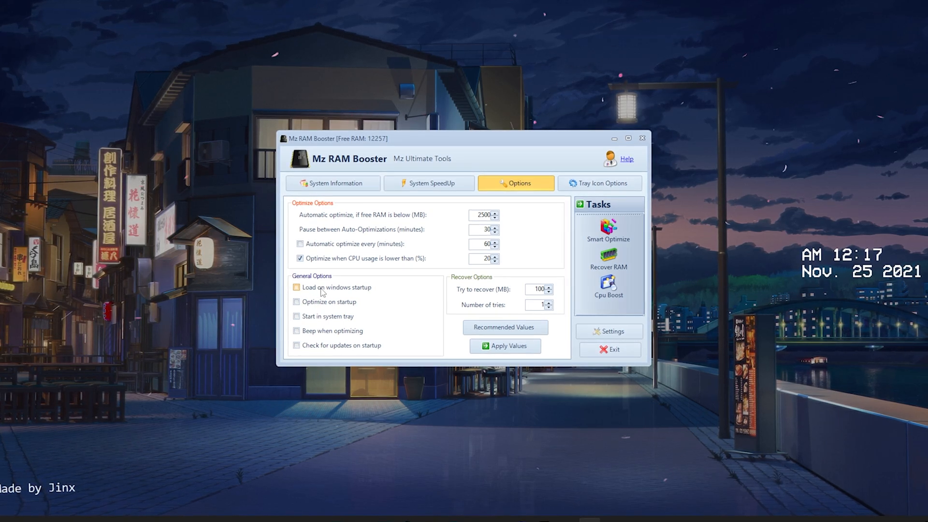
{"action": "left_click", "coordinate": [296, 287]}
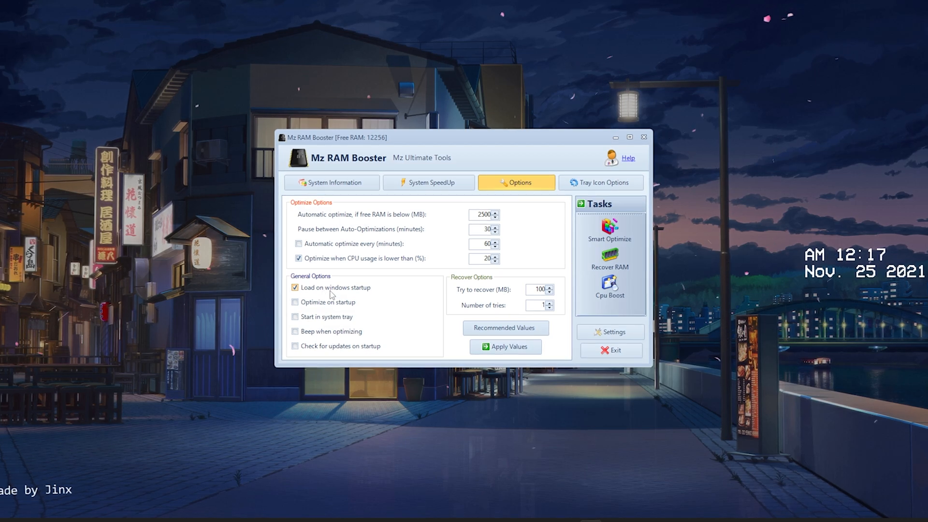
{"action": "left_click", "coordinate": [505, 346]}
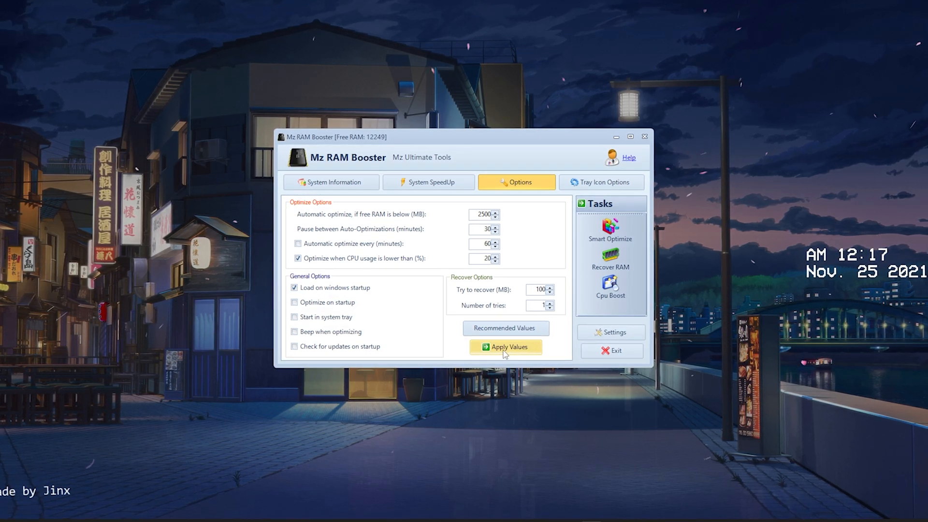
{"action": "left_click", "coordinate": [504, 347]}
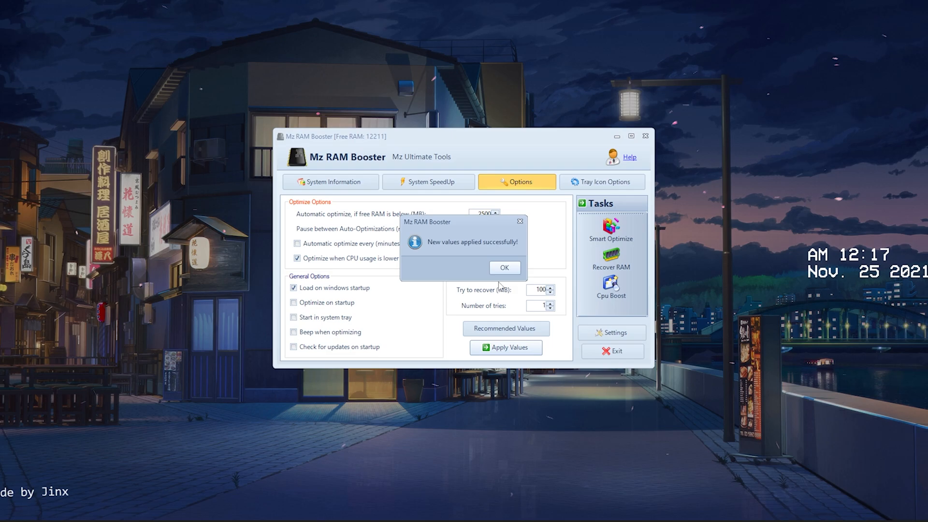
{"action": "left_click", "coordinate": [503, 267]}
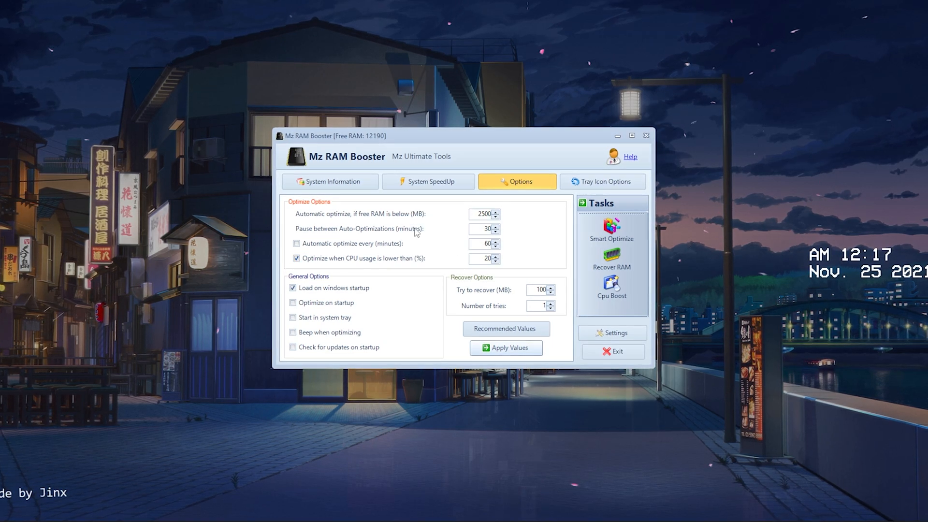
- Recheck the System Information, System SpeedUp and Options tabs, then close the main window
{"action": "left_click", "coordinate": [329, 181]}
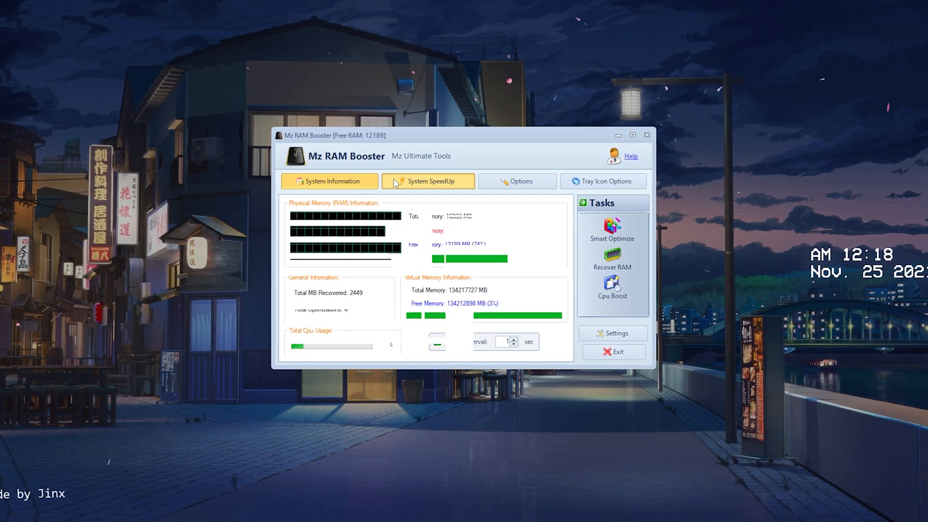
{"action": "left_click", "coordinate": [428, 182]}
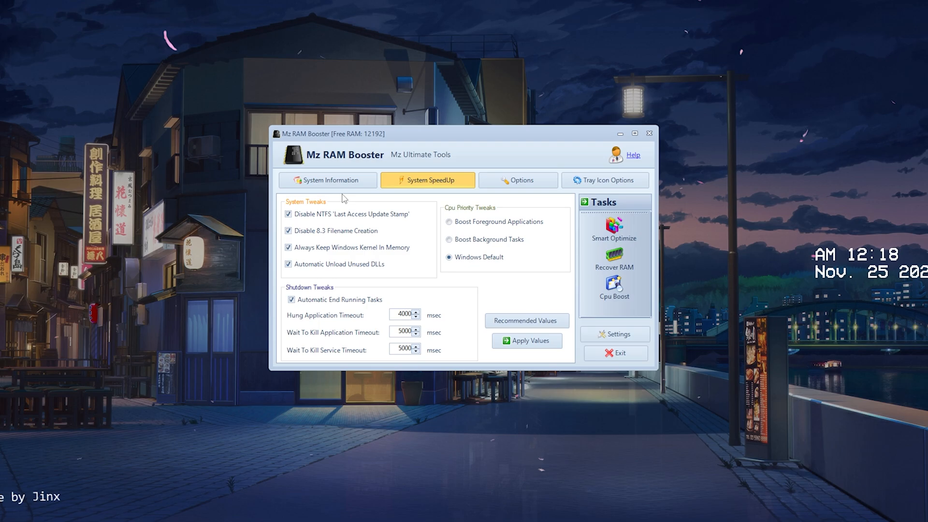
{"action": "left_click", "coordinate": [327, 179]}
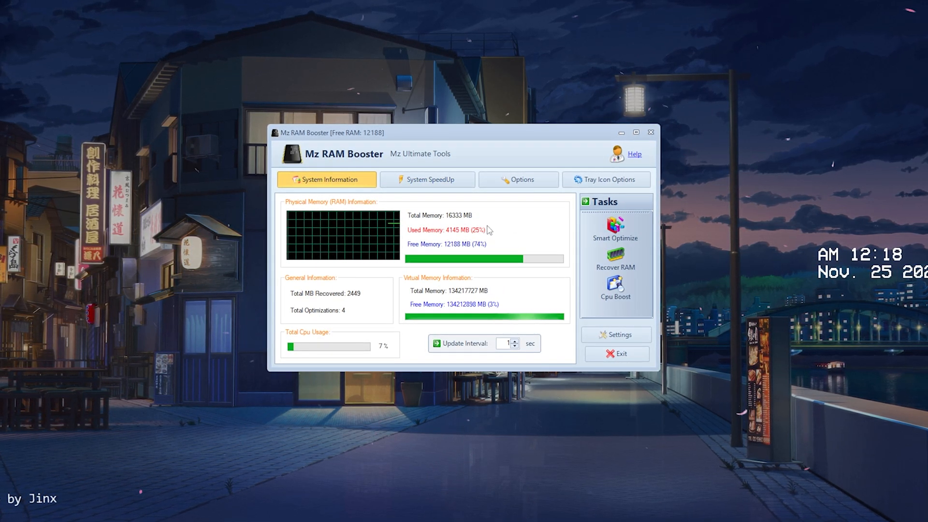
{"action": "left_click", "coordinate": [517, 180]}
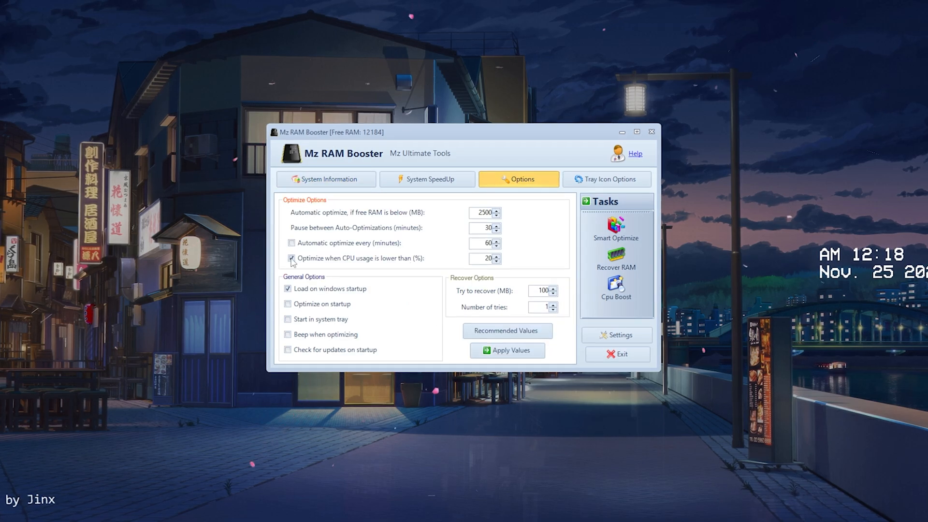
{"action": "left_click", "coordinate": [290, 258]}
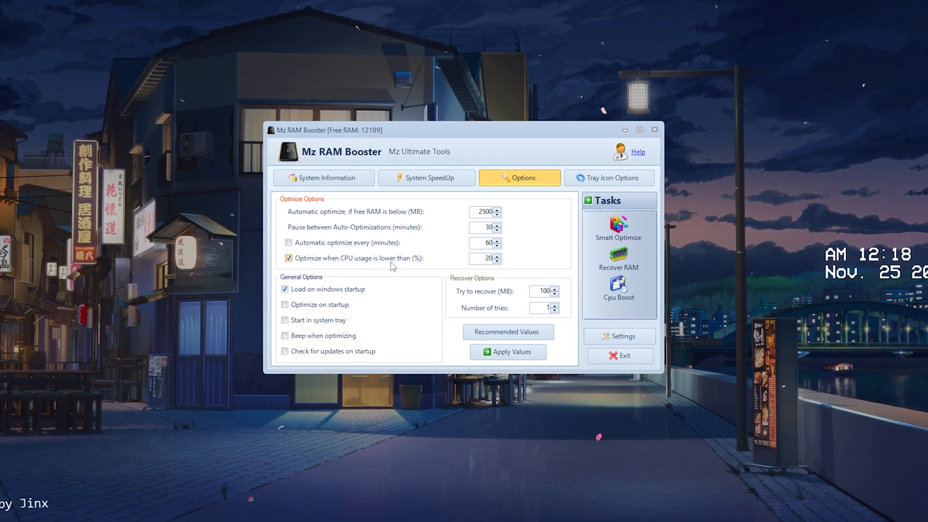
{"action": "left_click", "coordinate": [341, 188]}
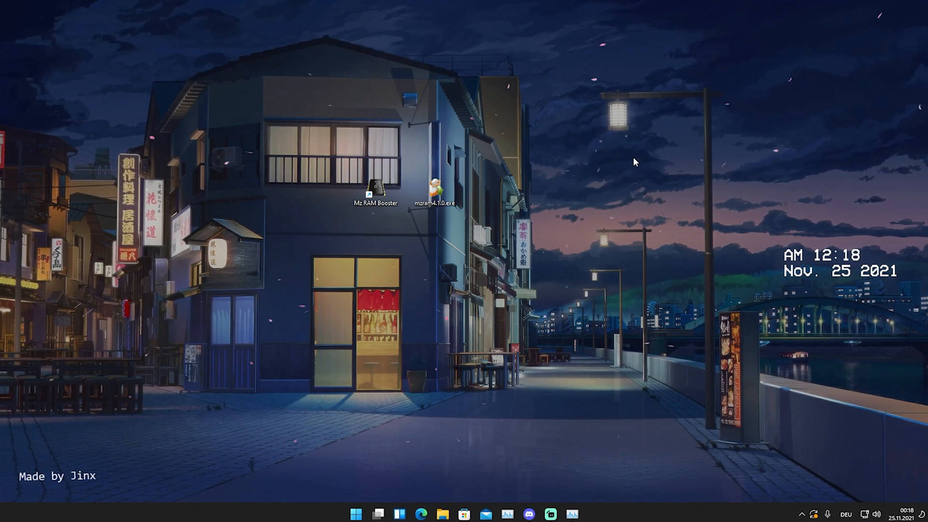
- Show the hidden taskbar tray icons to find the running Mz RAM Booster icon
{"action": "left_click", "coordinate": [802, 513]}
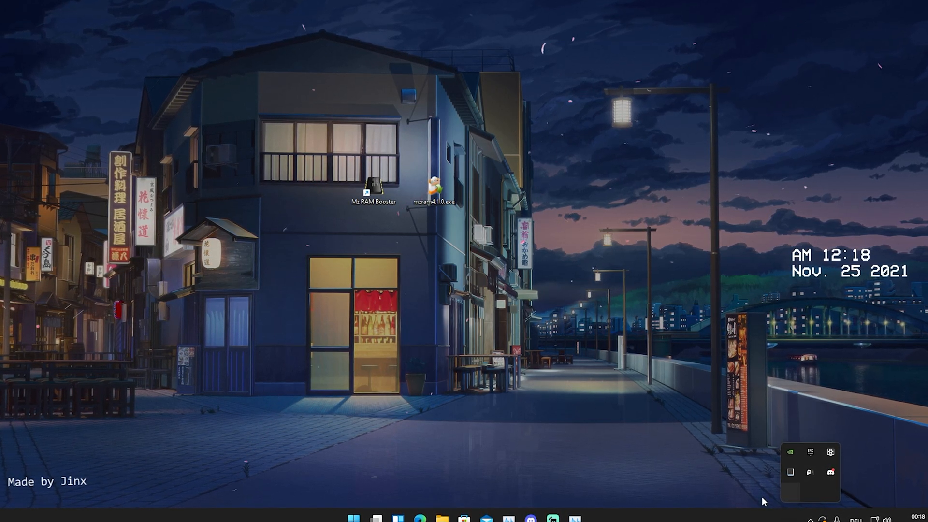
{"action": "mouse_move", "coordinate": [794, 474]}
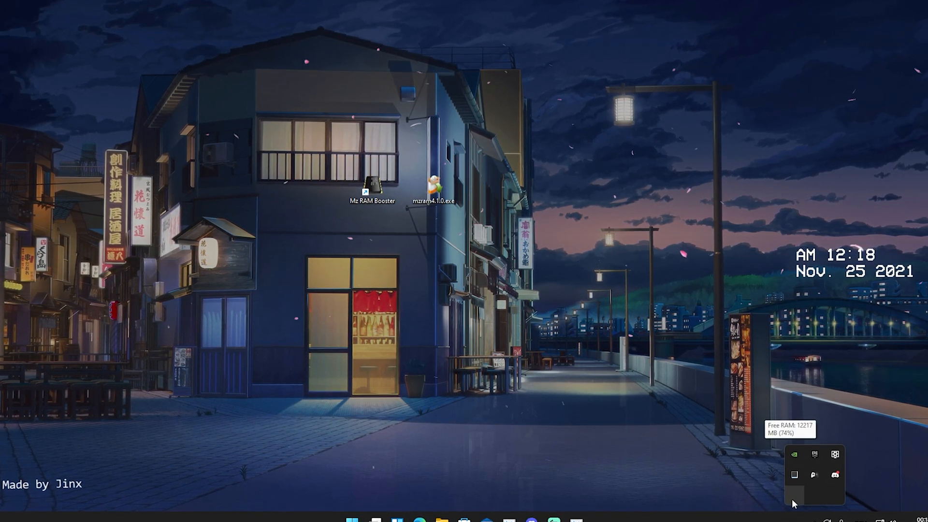